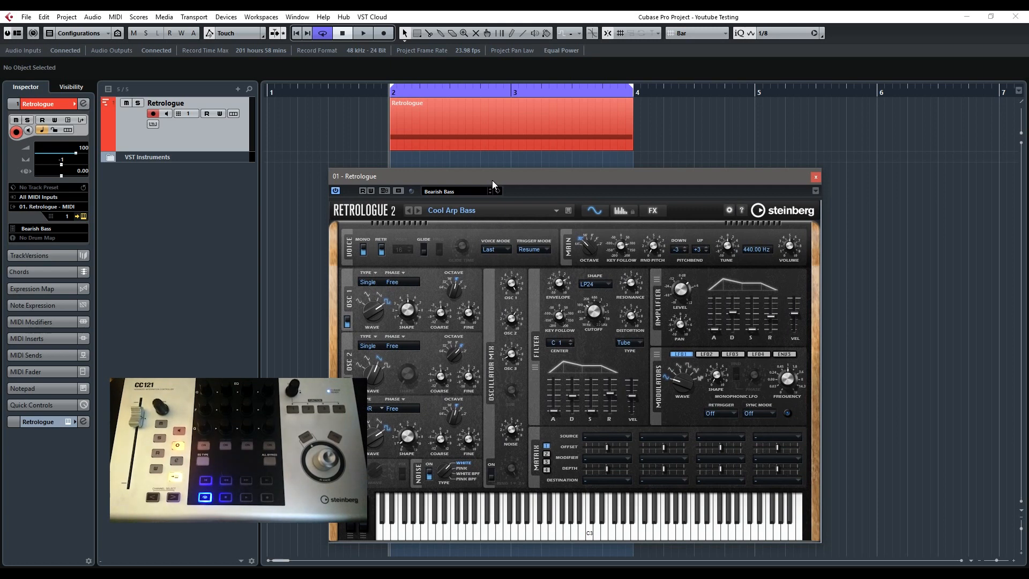
Expand the Quick Controls section for the Retrologue track in the Inspector
click(362, 33)
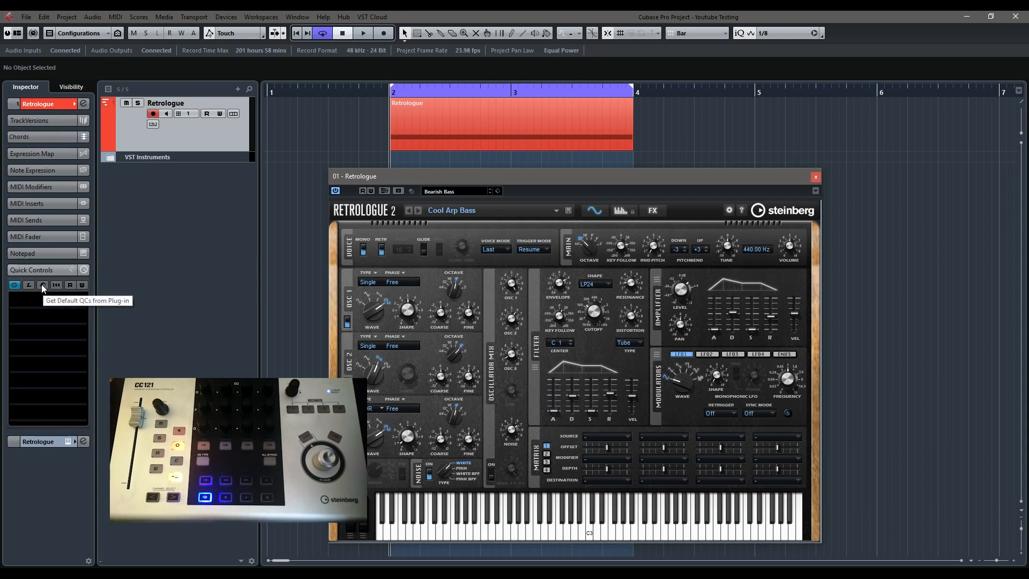
mouse_move(46, 297)
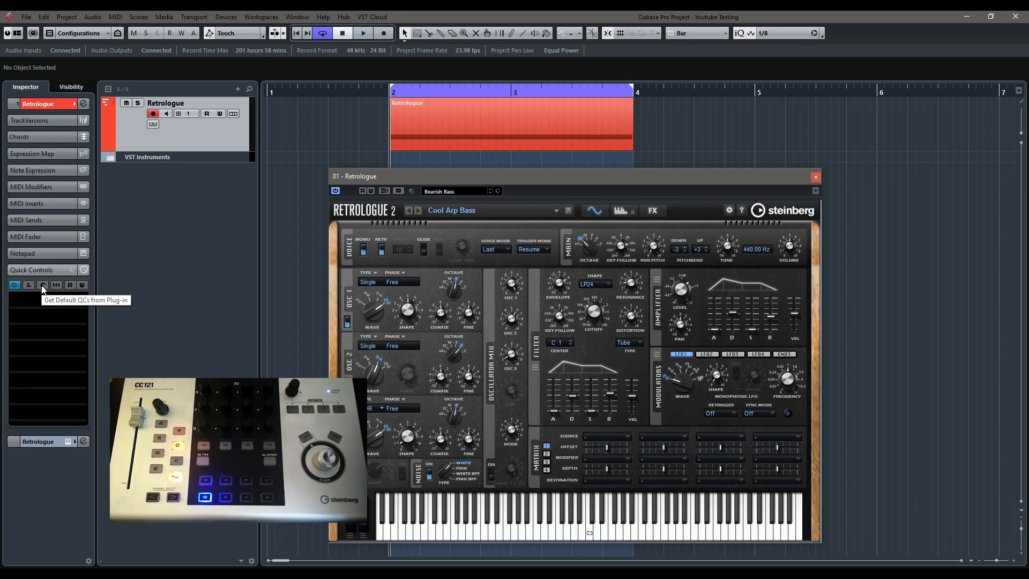
Load Retrologue's default QCs: Filter Cutoff, Resonance, Distortion, Env Amount, DCF/DCA attack and decay
click(42, 285)
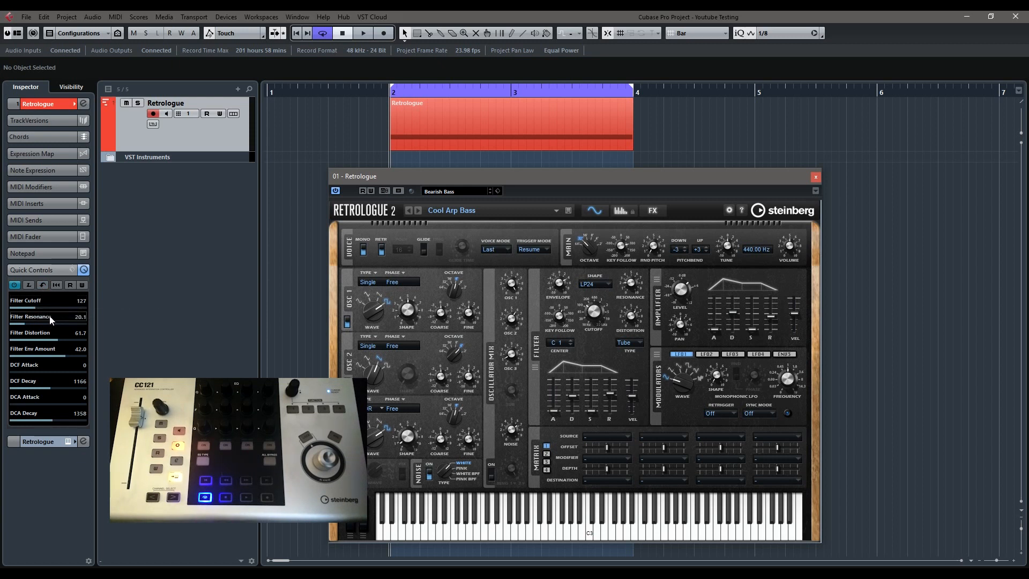
mouse_move(49, 348)
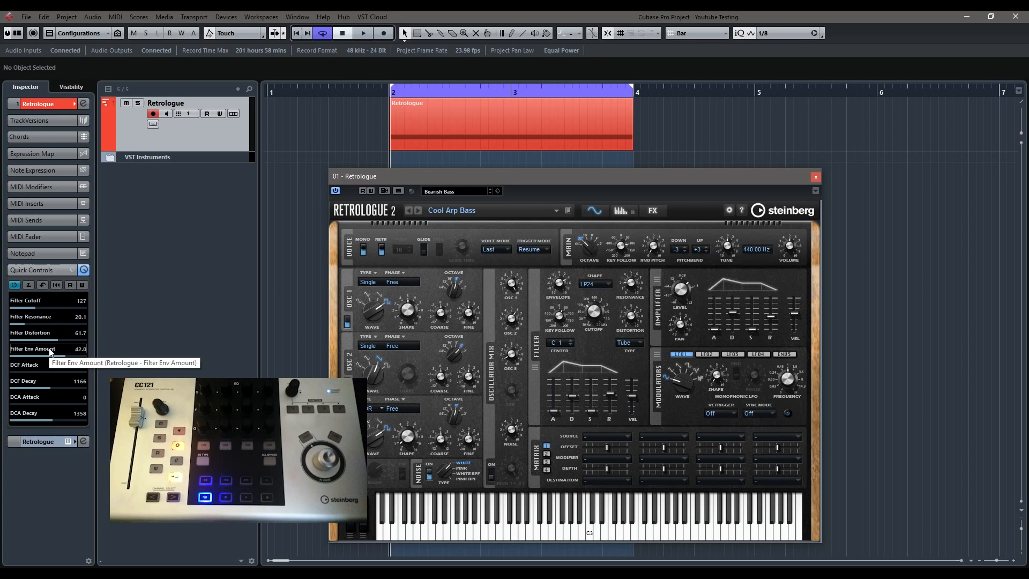
mouse_move(528, 287)
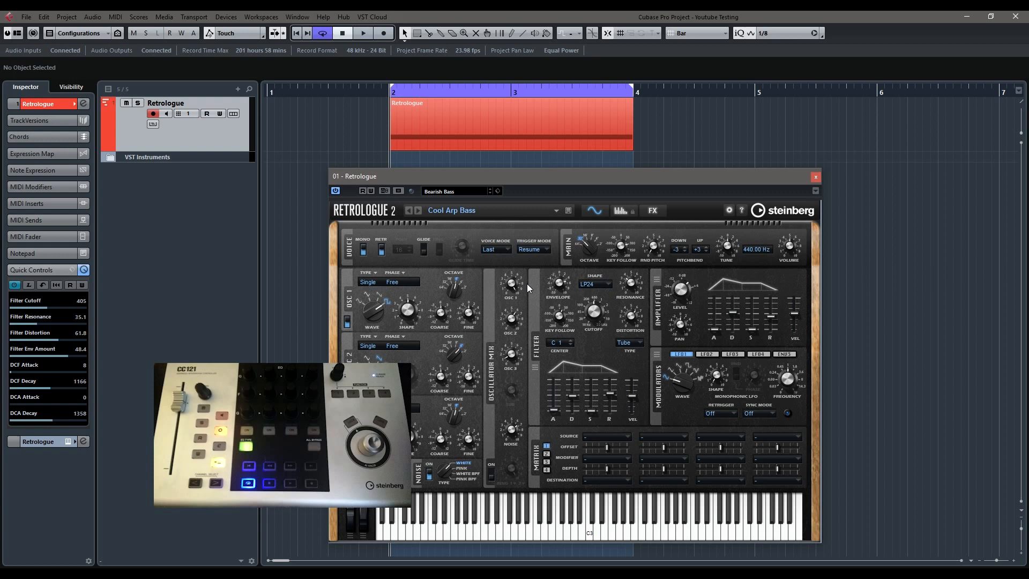
Adjust Filter Cutoff to 43, Resonance to 61.8 and Distortion to 41.2 via the CC121 knobs
click(362, 33)
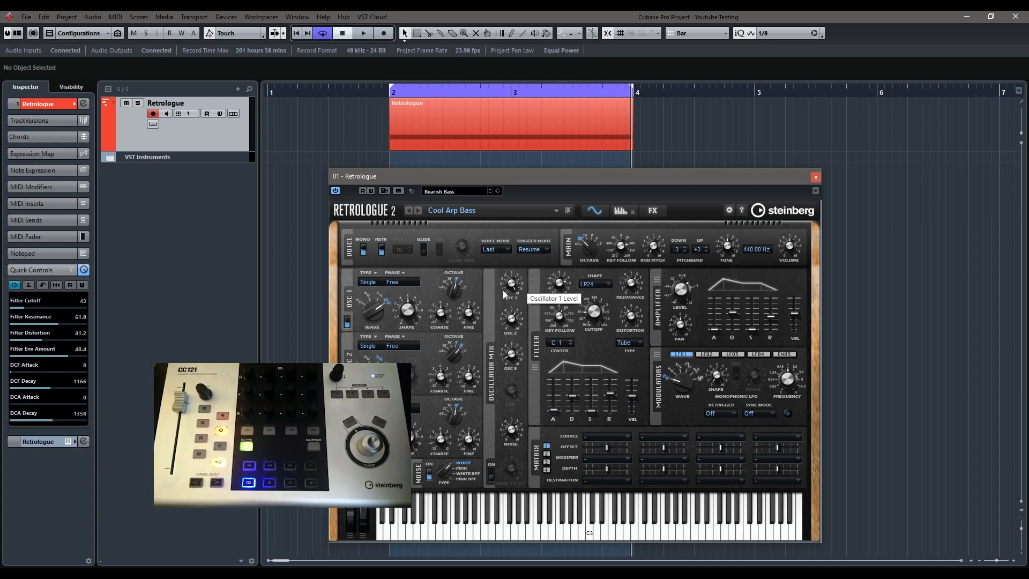
mouse_move(487, 279)
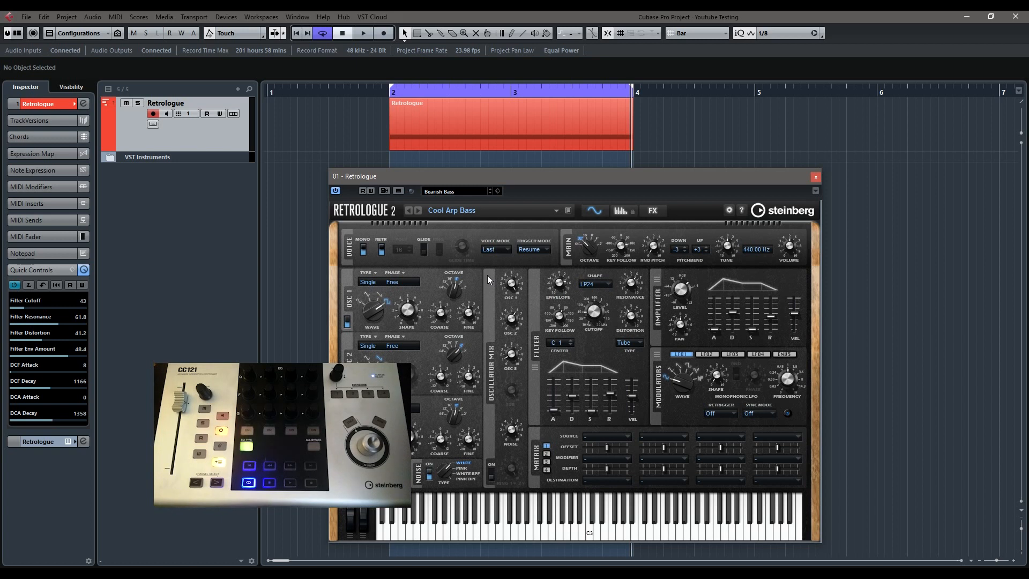
mouse_move(505, 344)
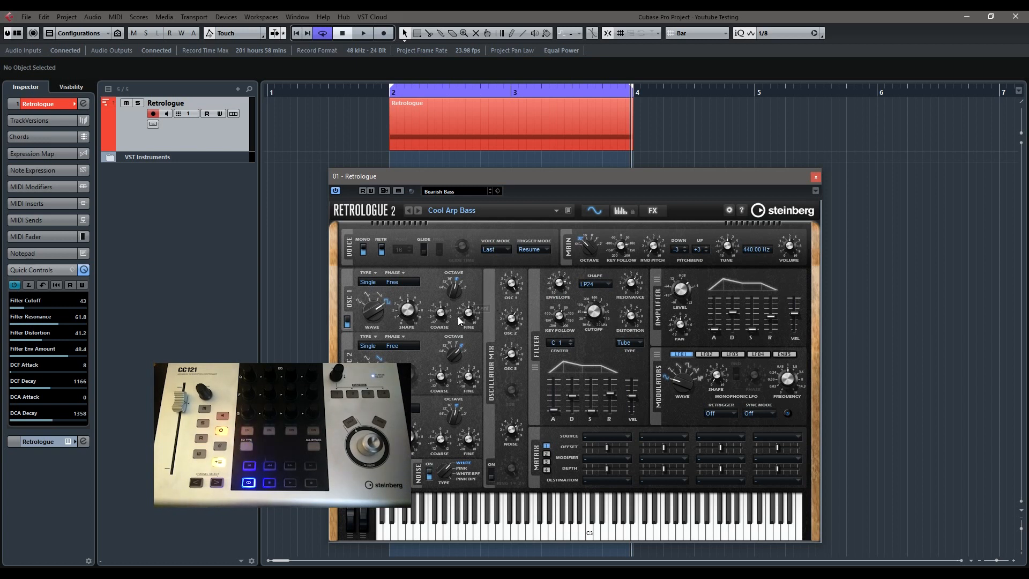
mouse_move(432, 317)
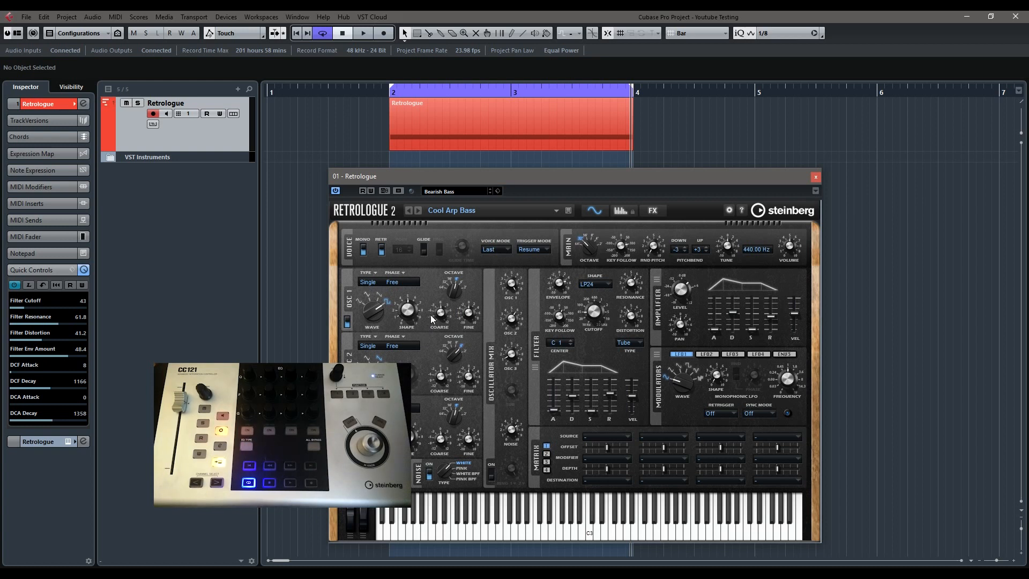